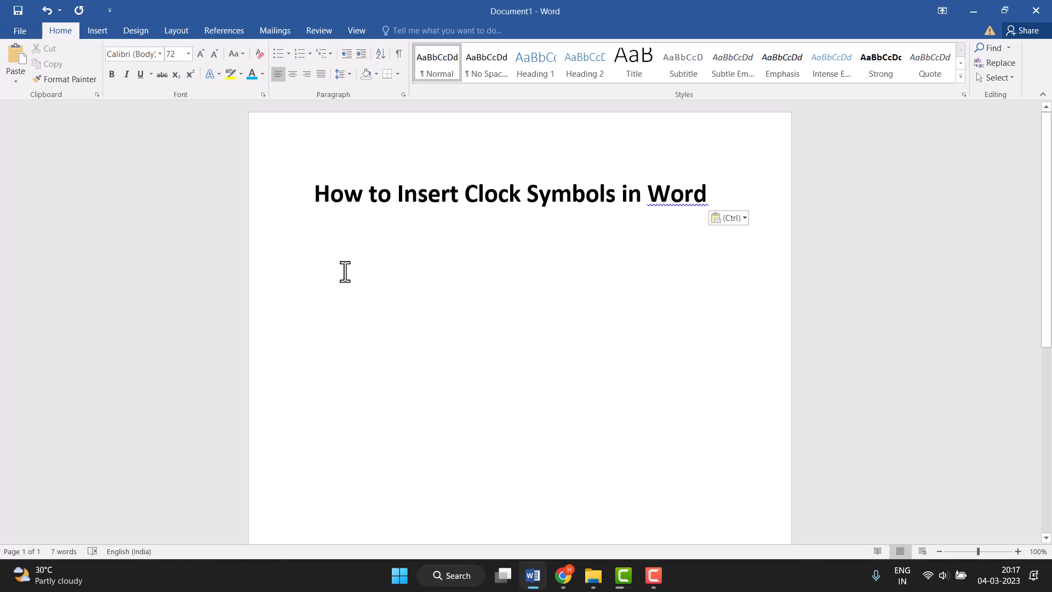
Place the cursor below the heading and open the full Symbol dialog via More Symbols
click(315, 262)
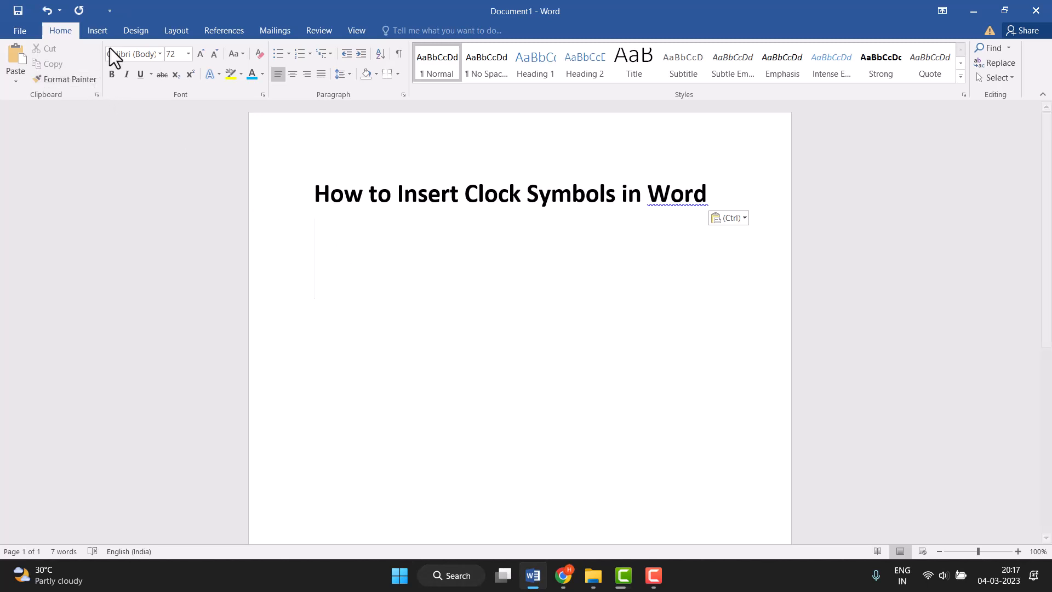
click(98, 30)
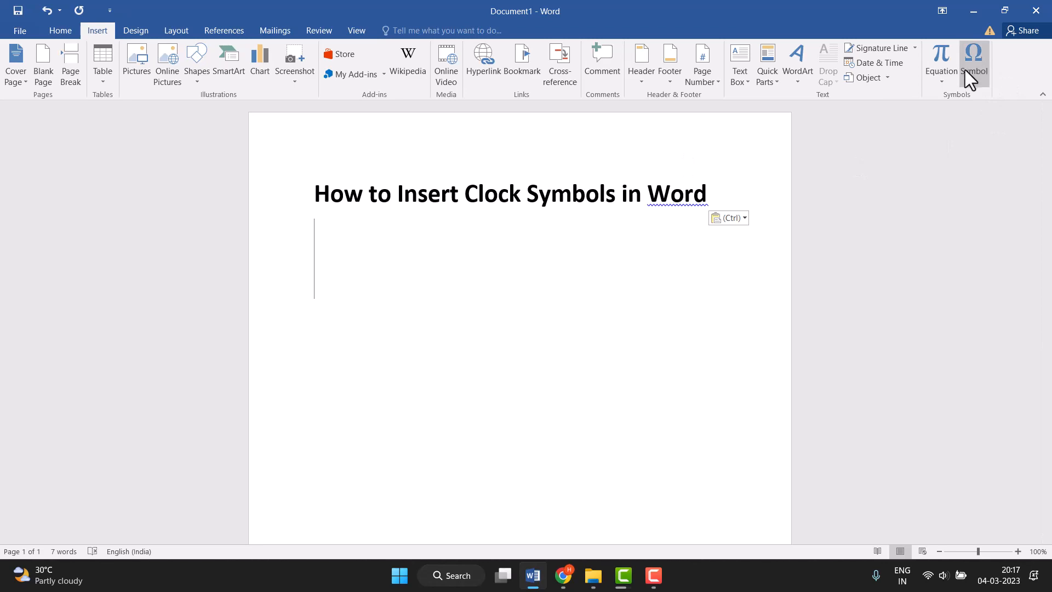
click(973, 64)
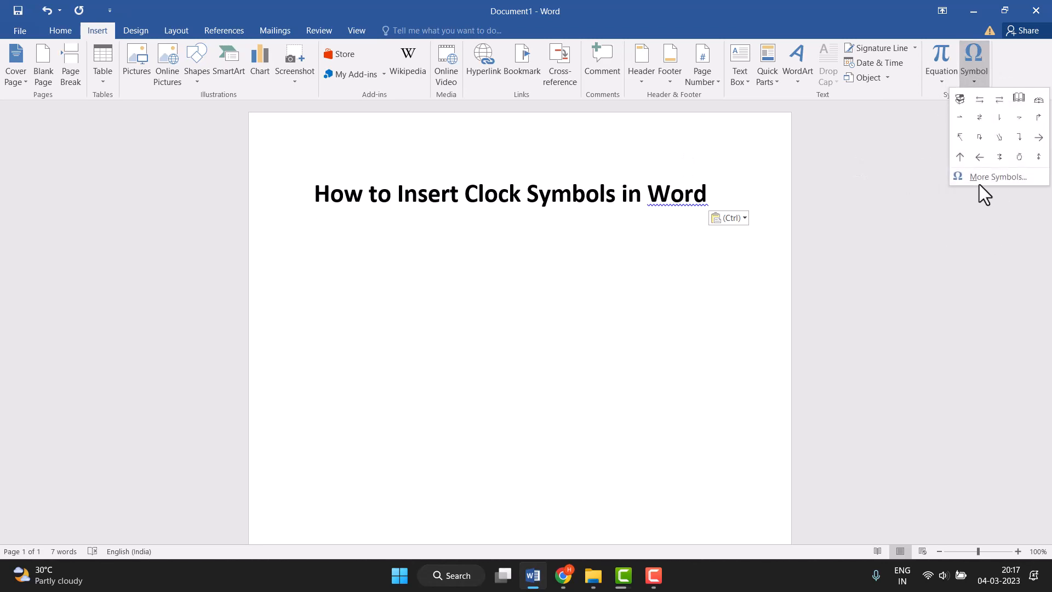
click(1000, 177)
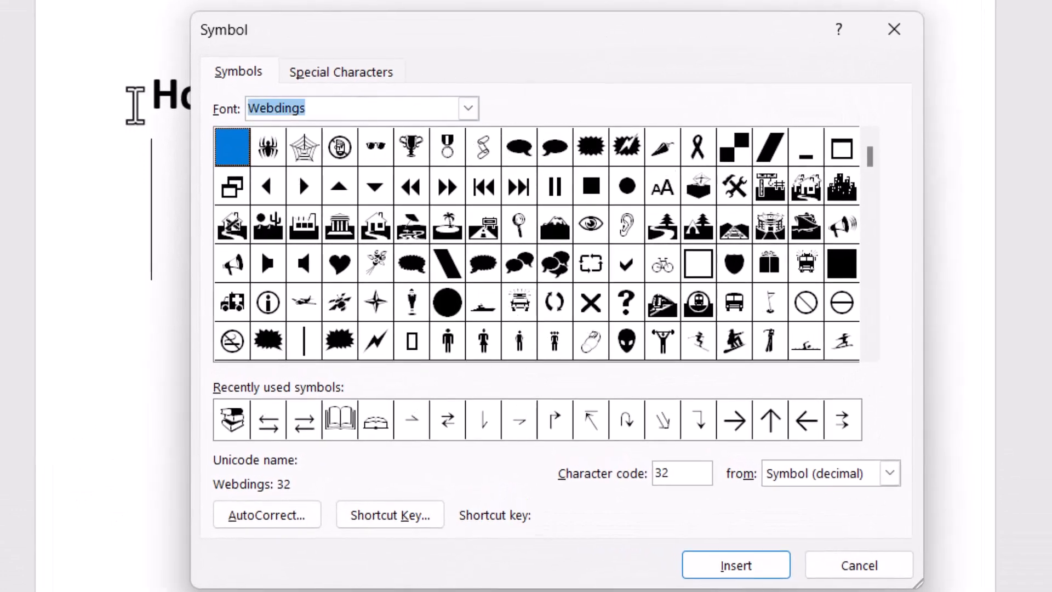
Switch the Symbol dialog font to Wingdings and select the clock symbol at code 183
click(467, 108)
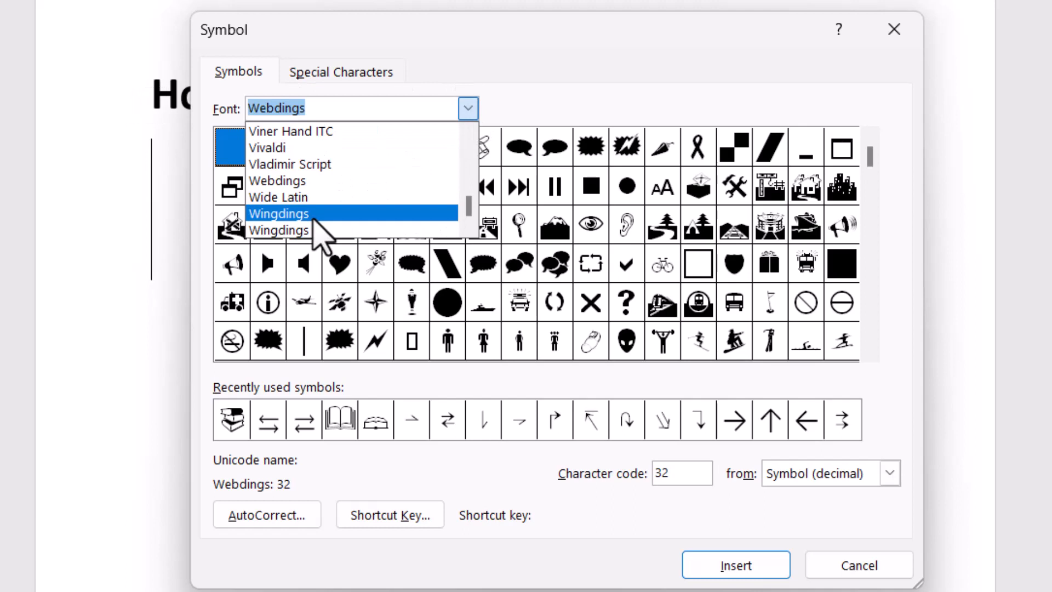
click(277, 213)
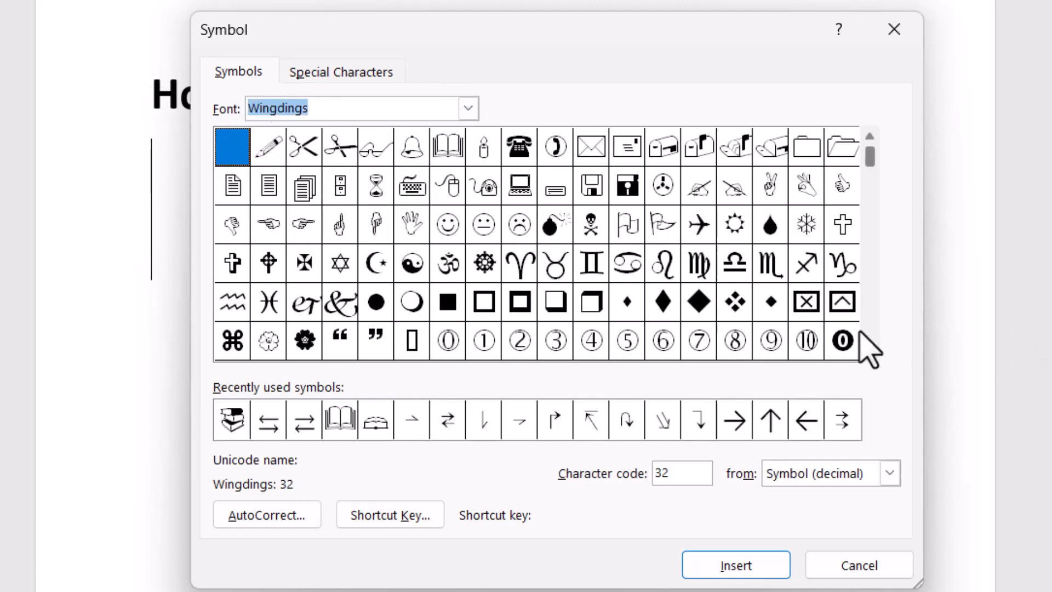
scroll(down, 3)
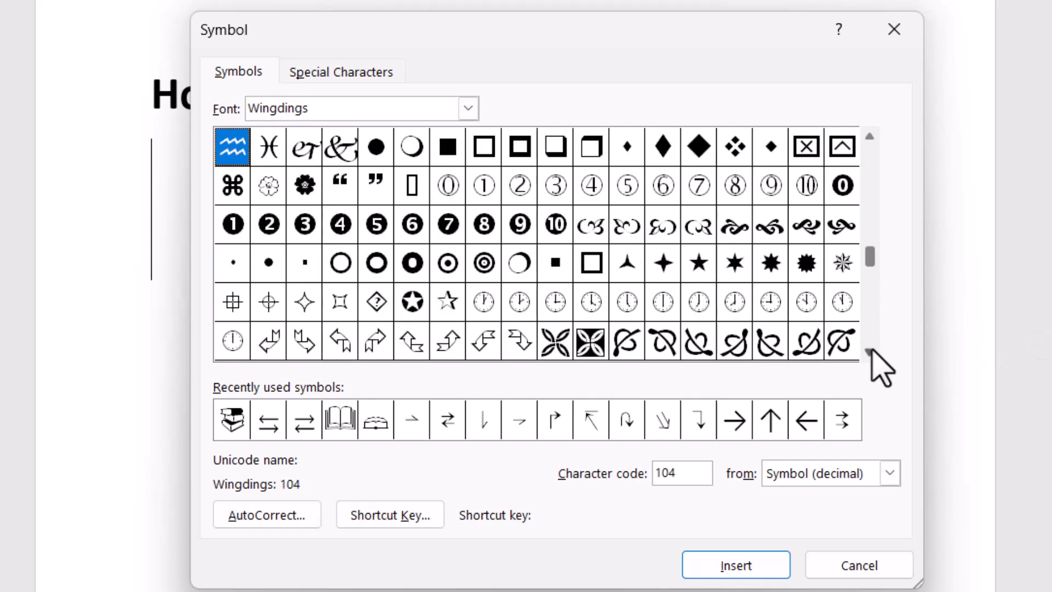
scroll(down, 3)
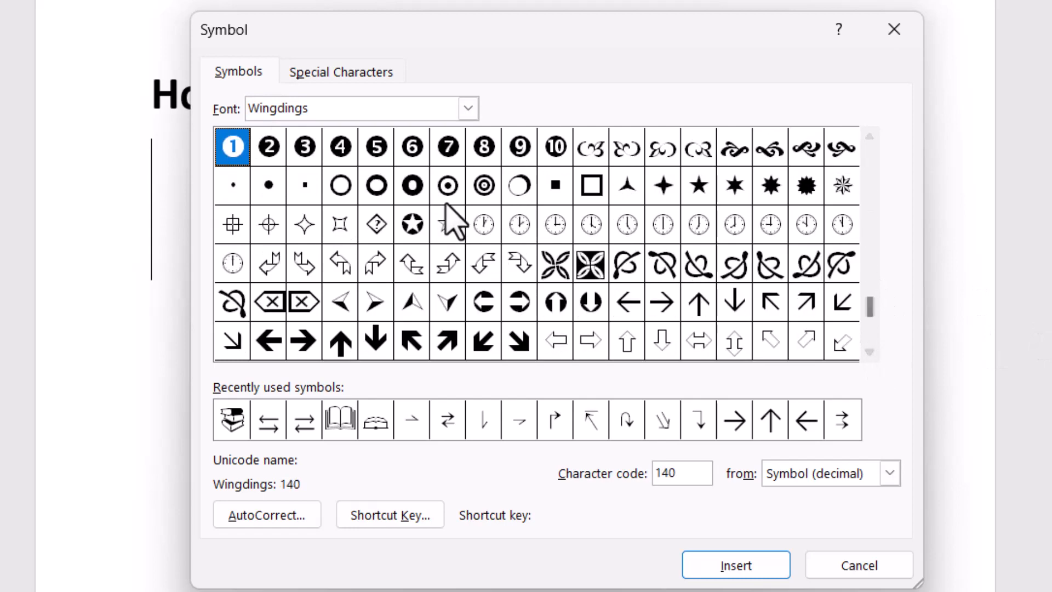
click(484, 224)
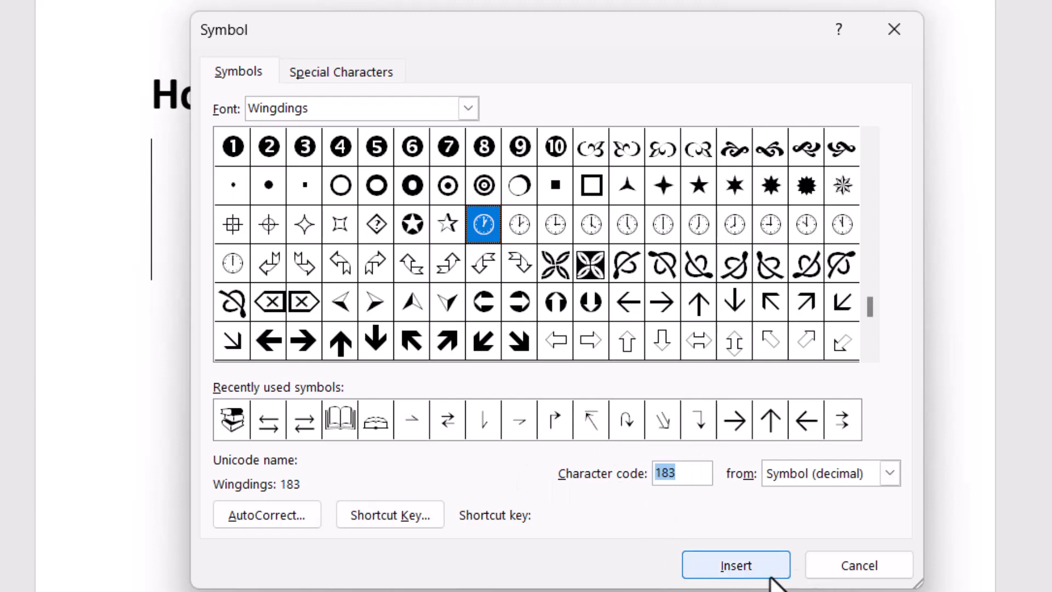
Insert the first Wingdings clock below the heading and select the clock at code 194
click(735, 565)
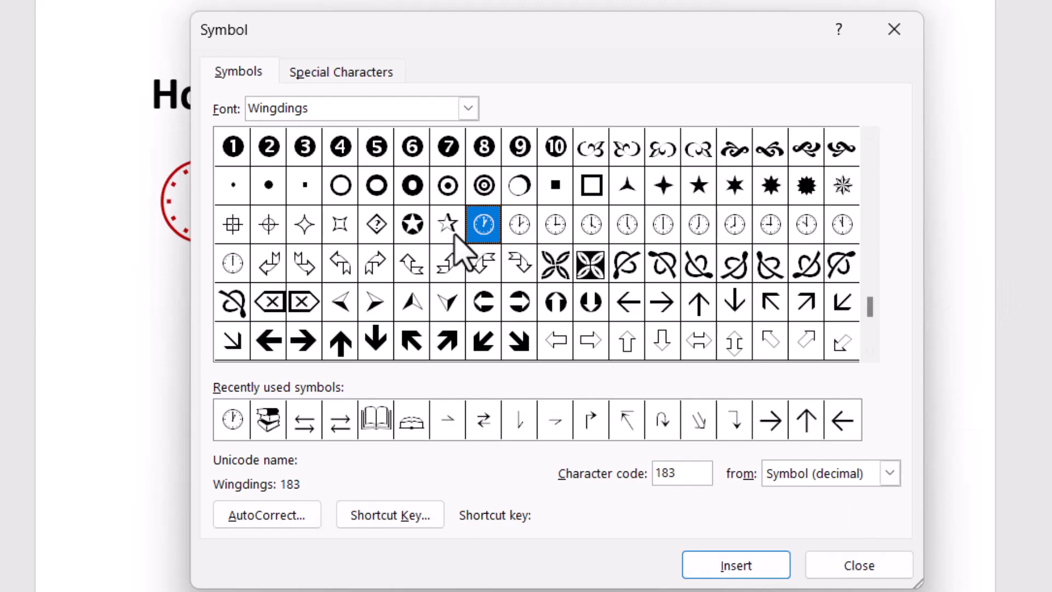
click(231, 263)
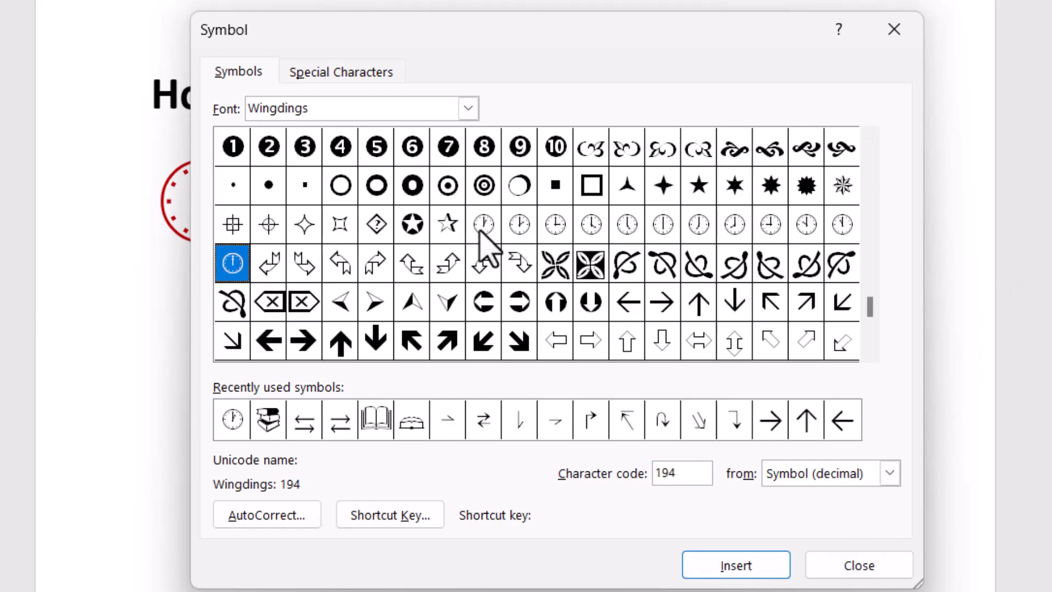
mouse_move(667, 242)
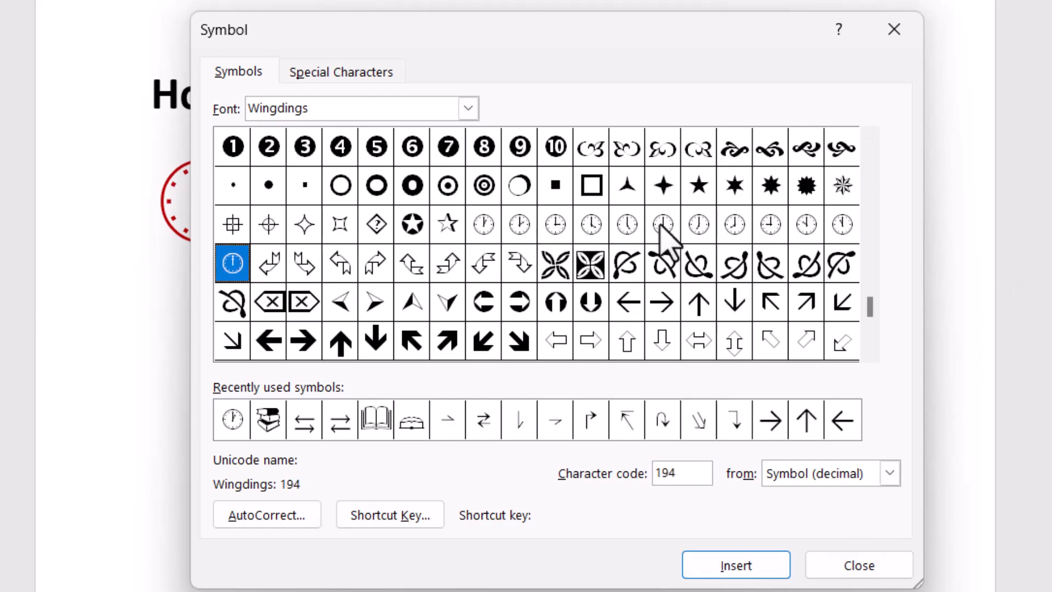
Insert four more different Wingdings clock faces from the symbol grid into the document
click(519, 224)
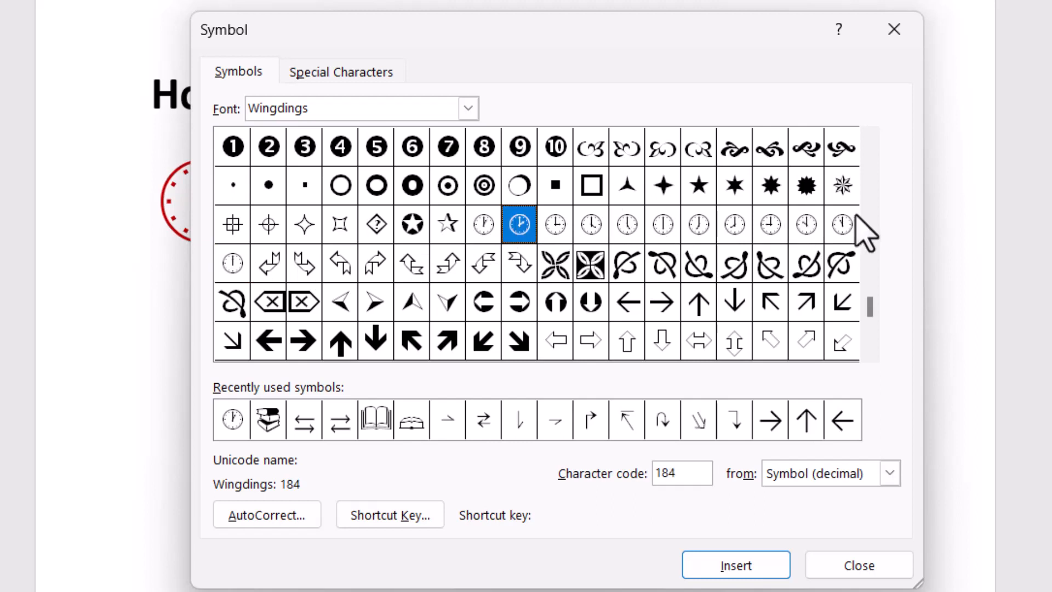
click(697, 224)
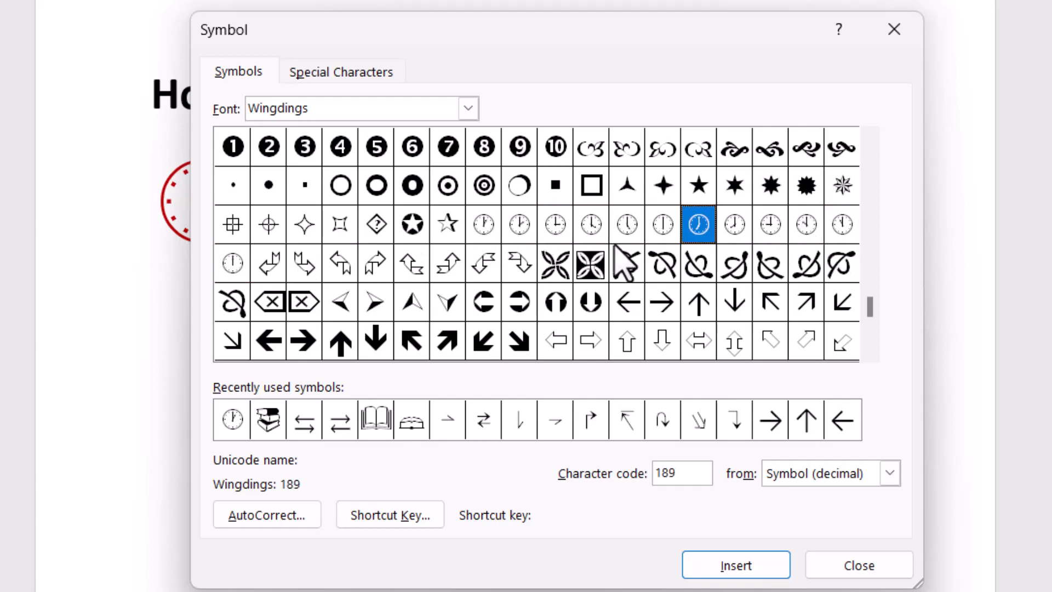
click(625, 224)
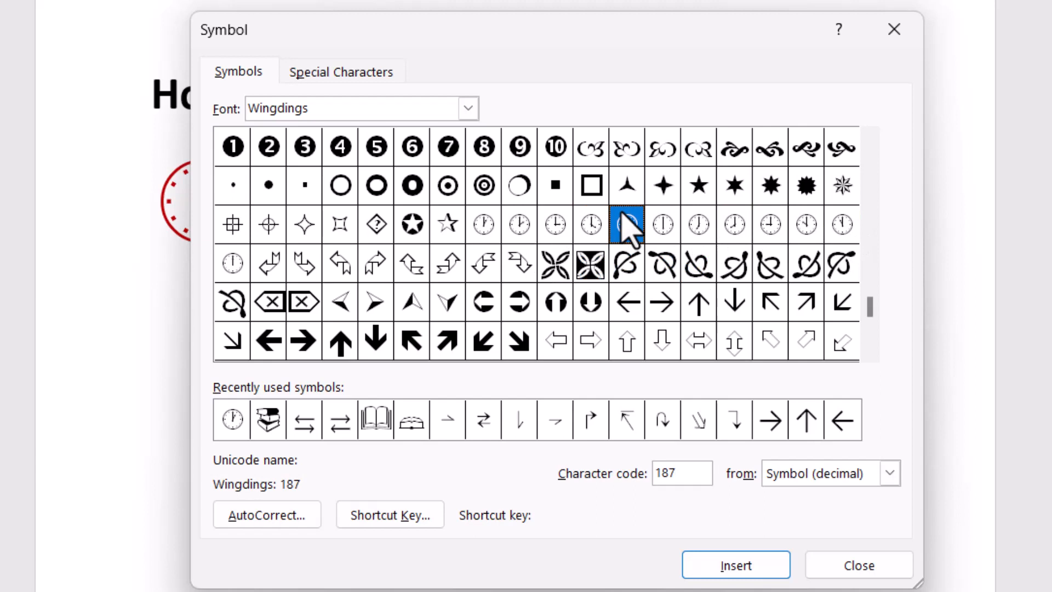
click(625, 224)
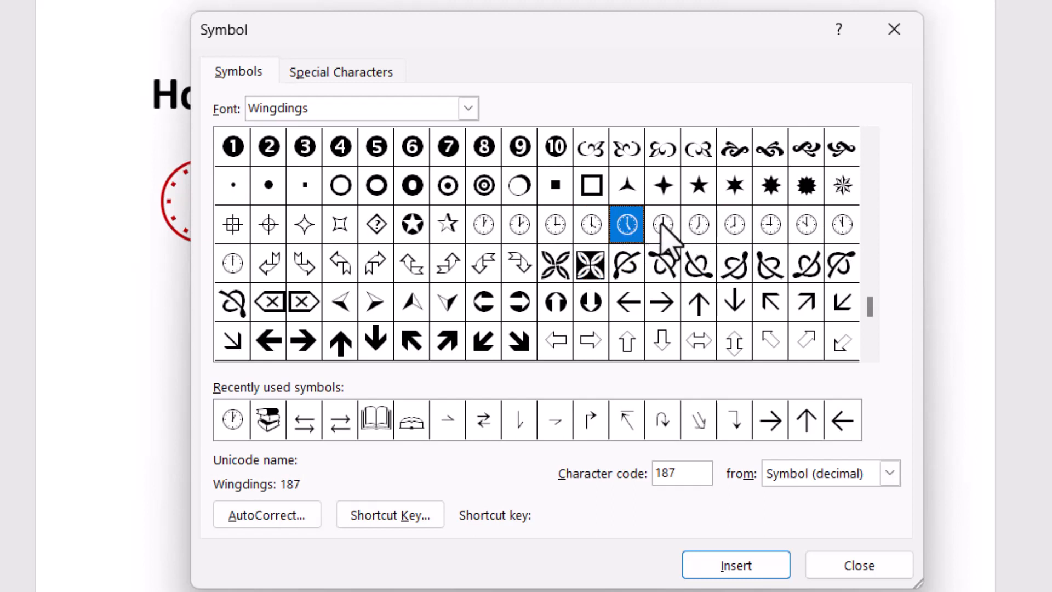
click(663, 224)
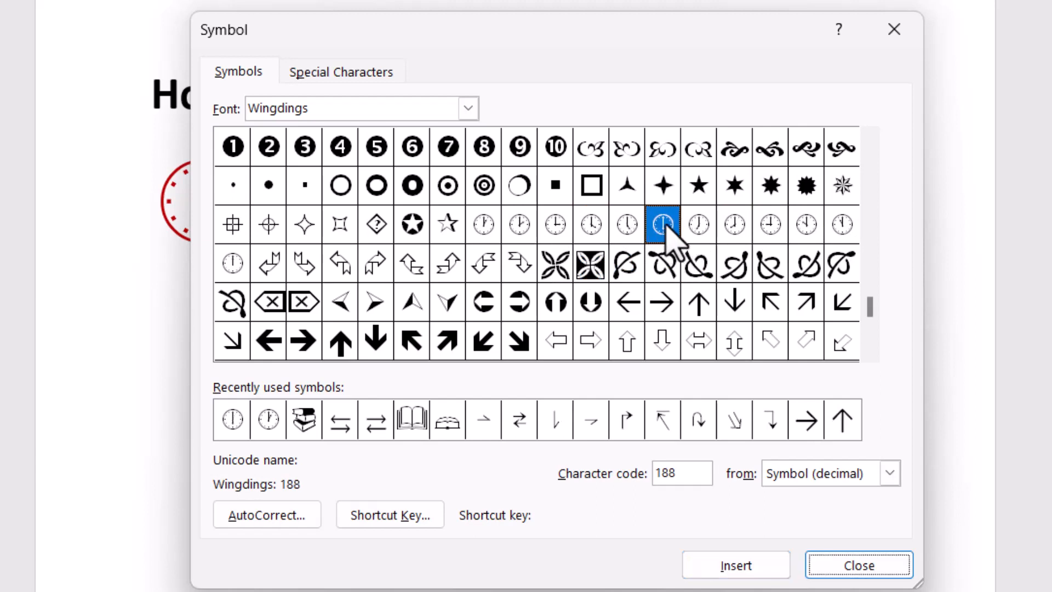
click(625, 224)
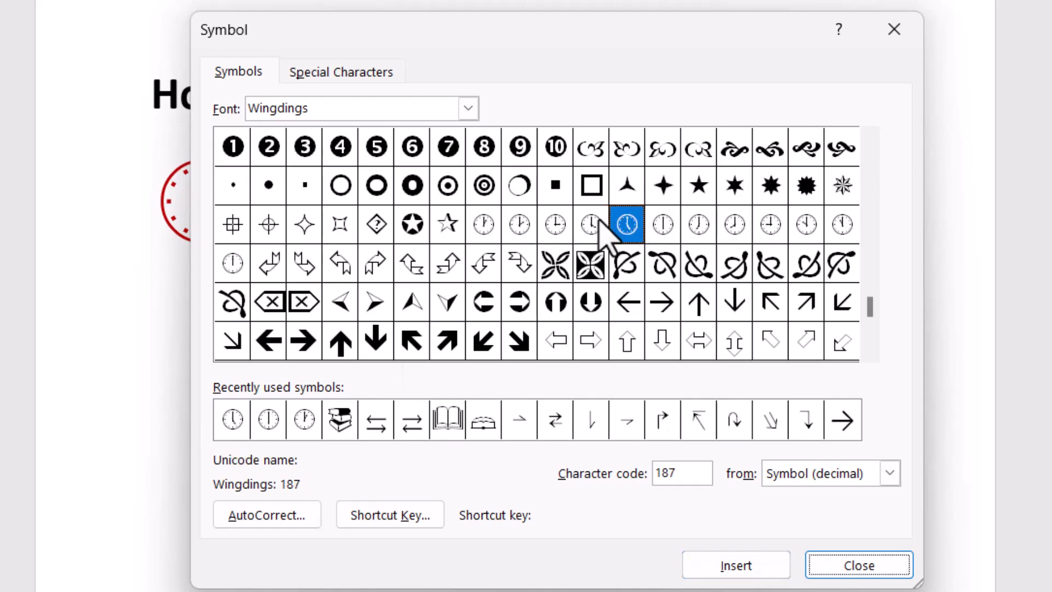
click(591, 225)
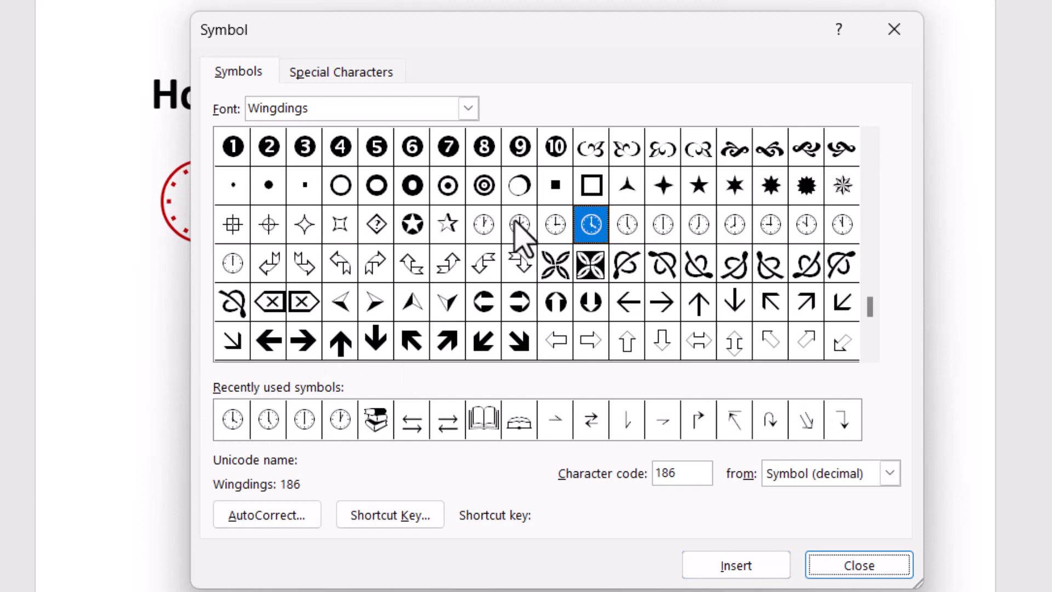
click(520, 224)
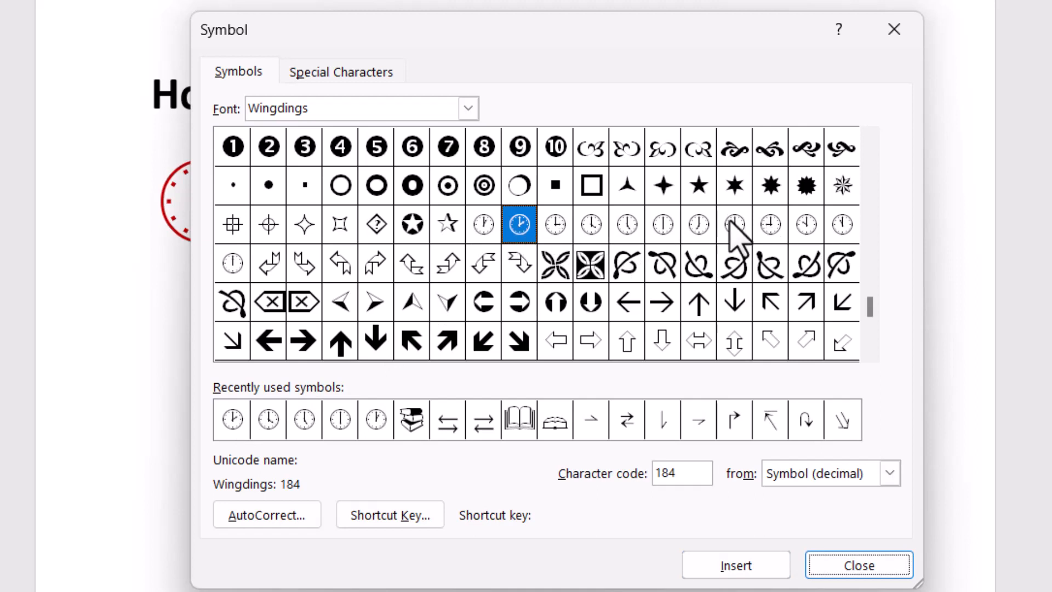
mouse_move(244, 298)
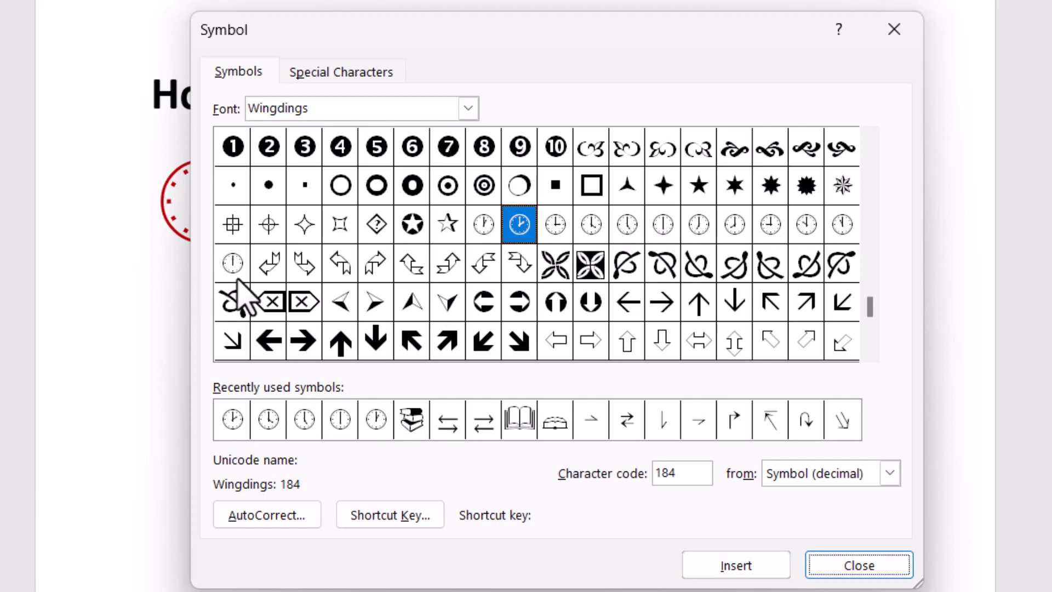
mouse_move(688, 275)
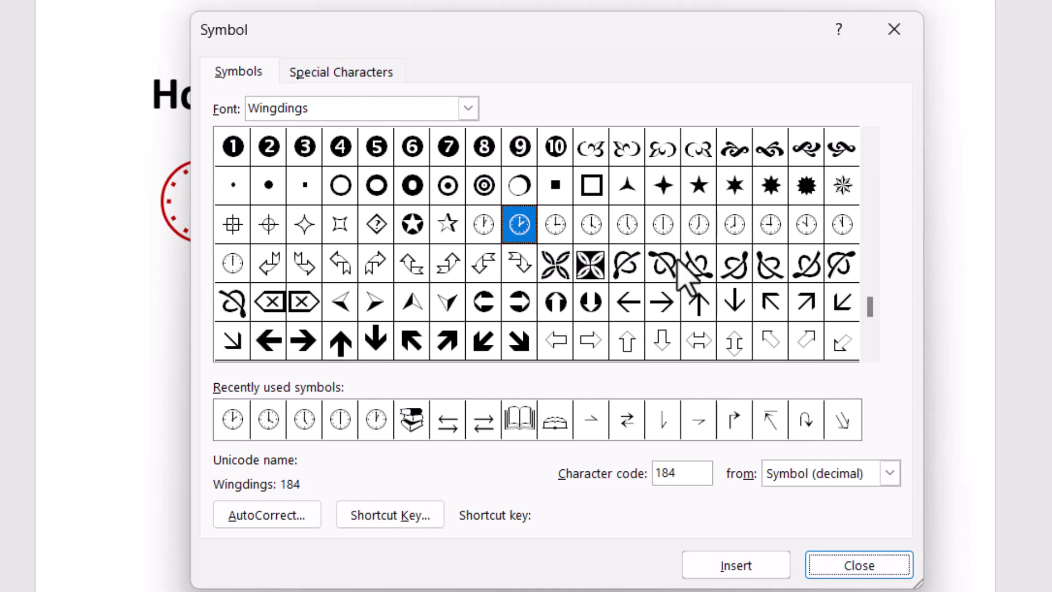